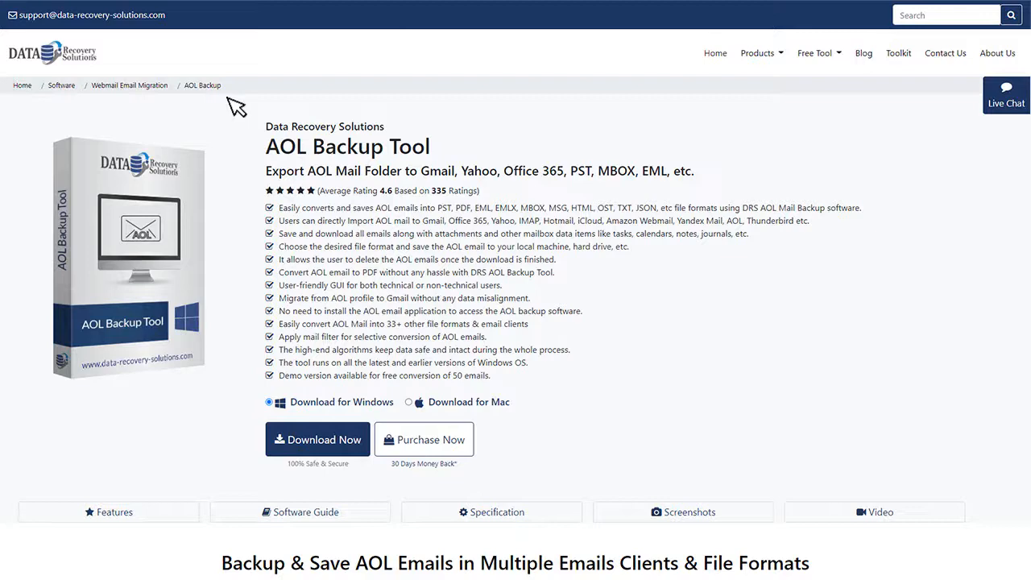
{"action": "mouse_move", "coordinate": [232, 129]}
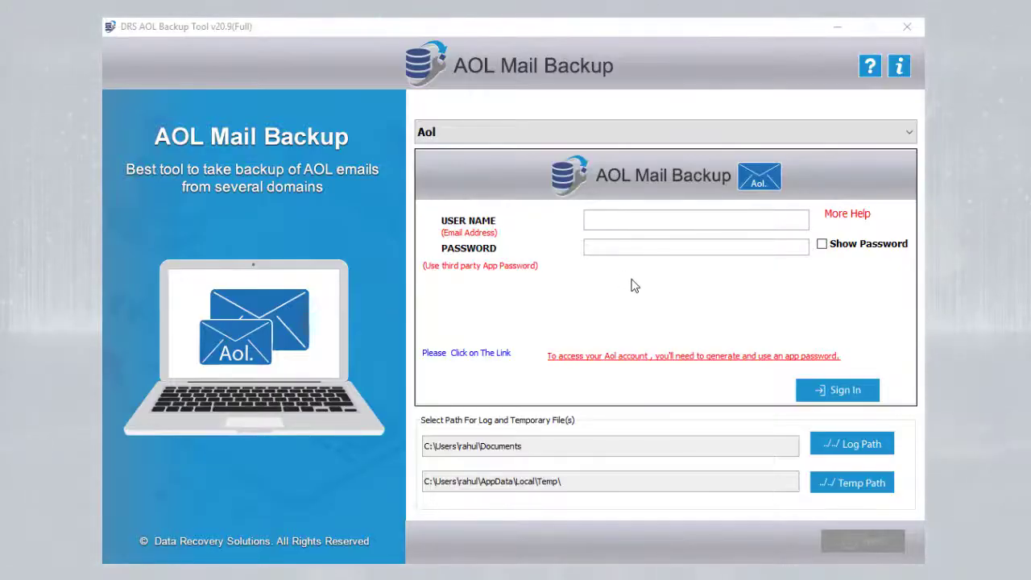
- Sign in to the AOL account with the email address and app password
{"action": "left_click", "coordinate": [695, 219]}
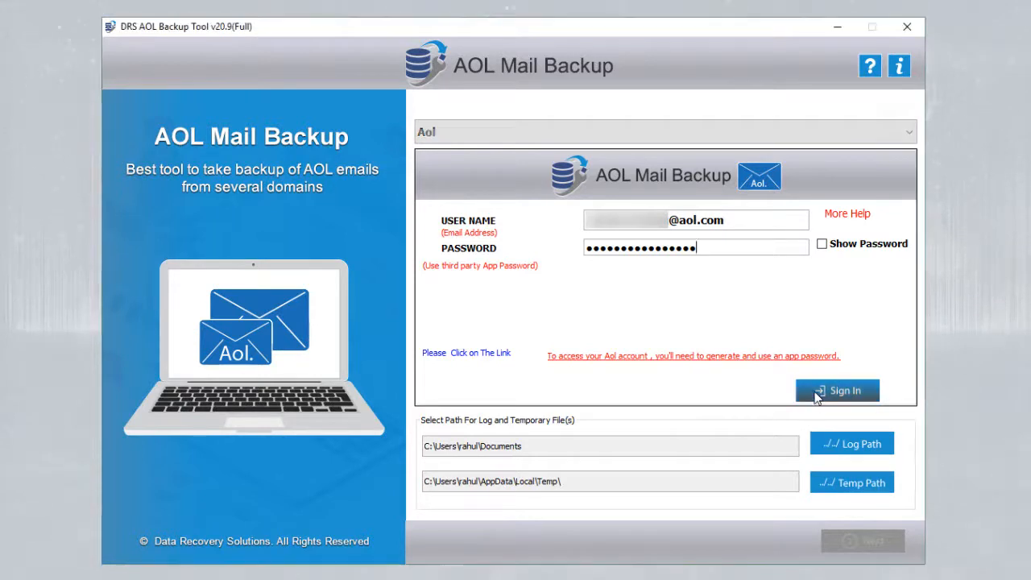
{"action": "left_click", "coordinate": [838, 390]}
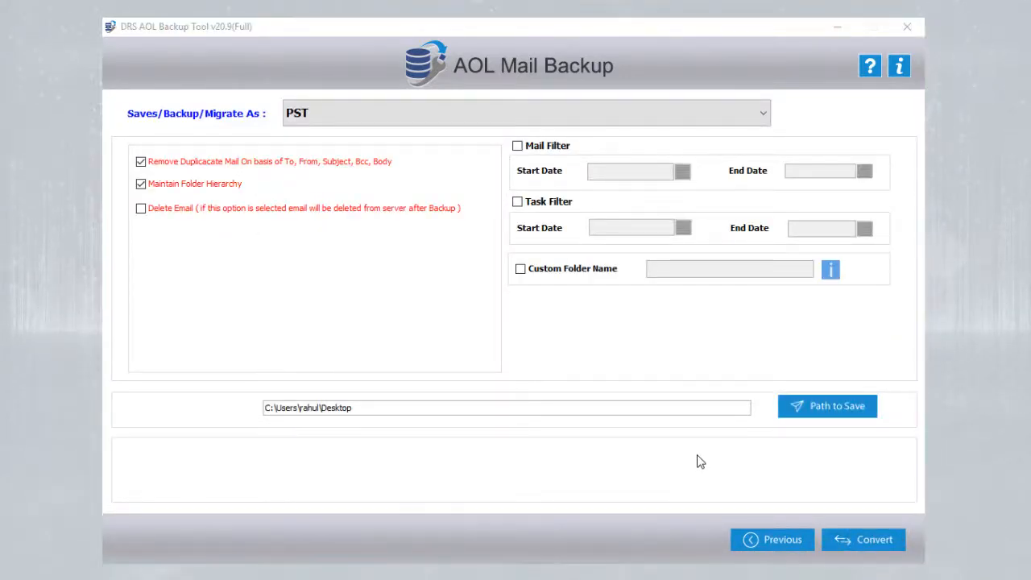
- Choose EML as the output format, keeping Remove Duplicate and Maintain Folder Hierarchy enabled
{"action": "left_click", "coordinate": [523, 112]}
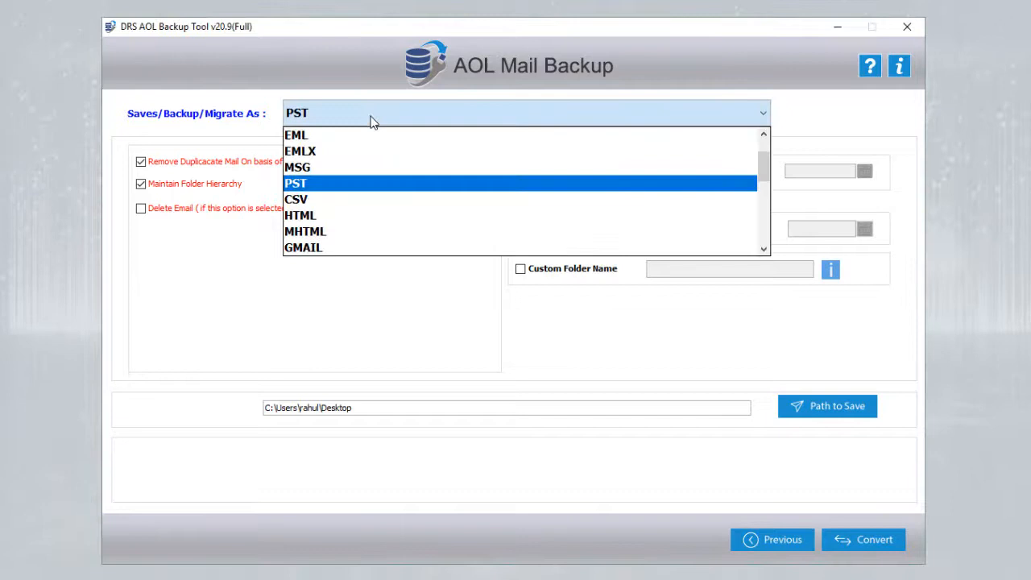
{"action": "left_click", "coordinate": [296, 136]}
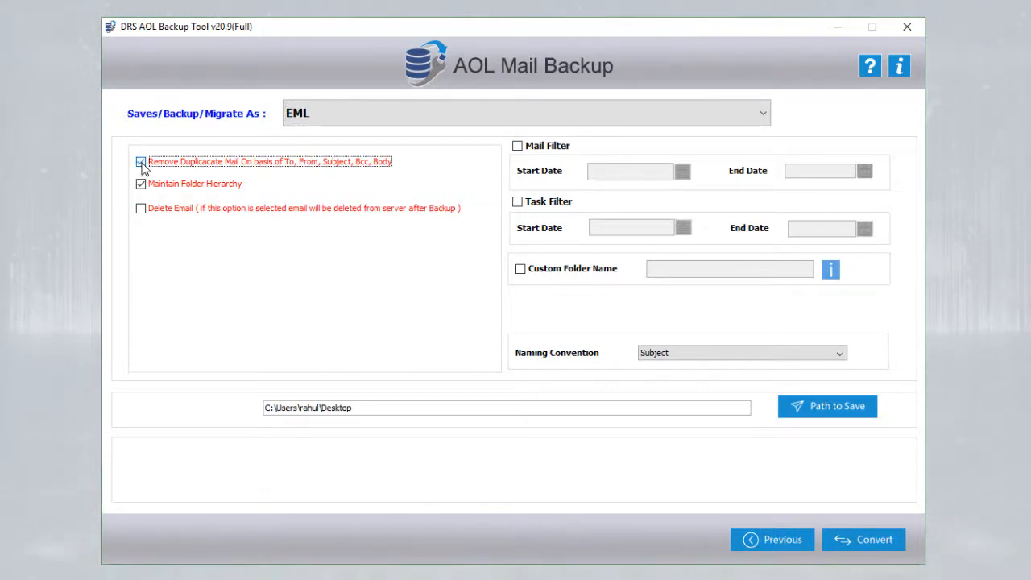
{"action": "left_click", "coordinate": [138, 161]}
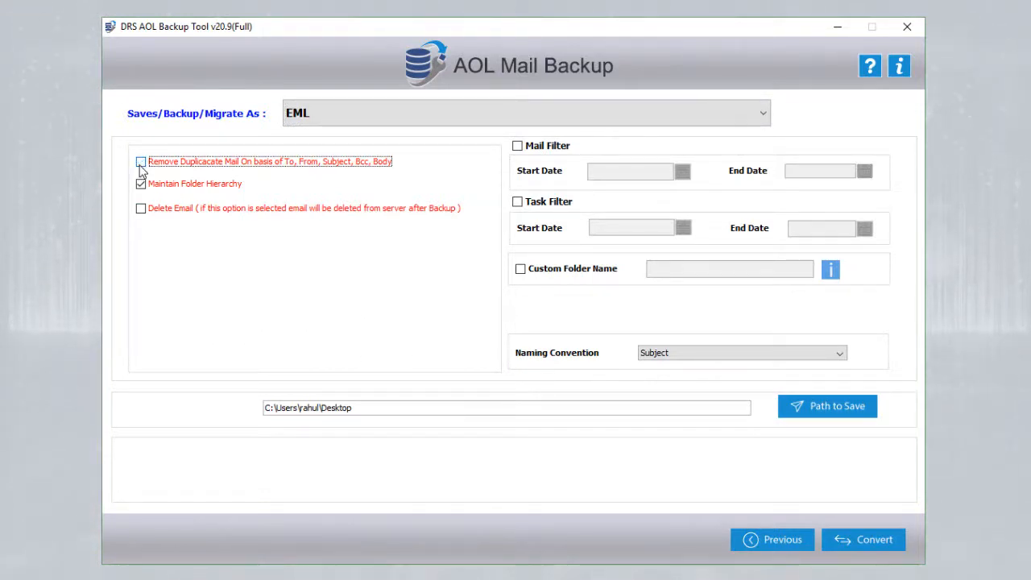
{"action": "left_click", "coordinate": [137, 161]}
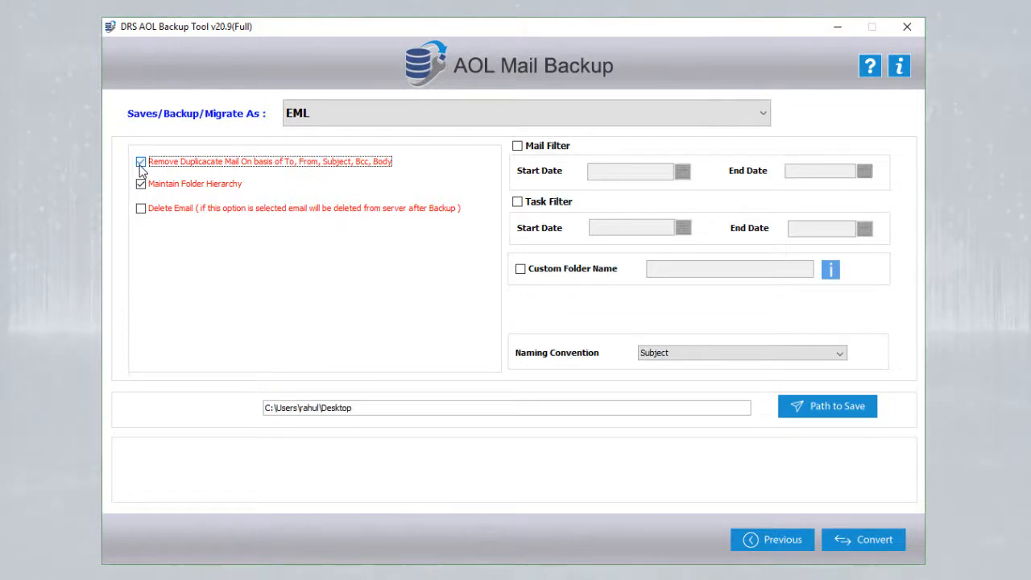
{"action": "left_click", "coordinate": [138, 183]}
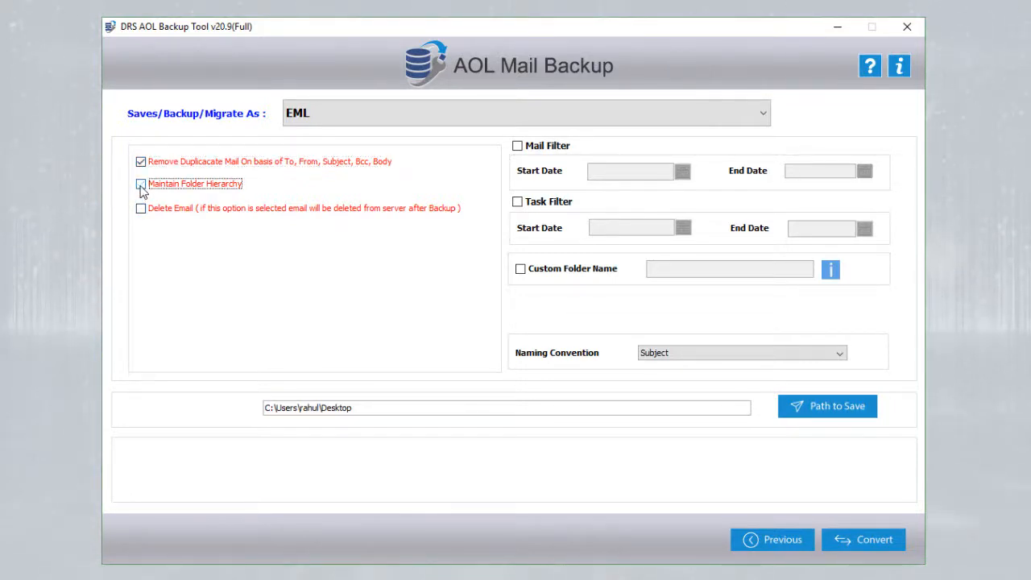
{"action": "left_click", "coordinate": [139, 184]}
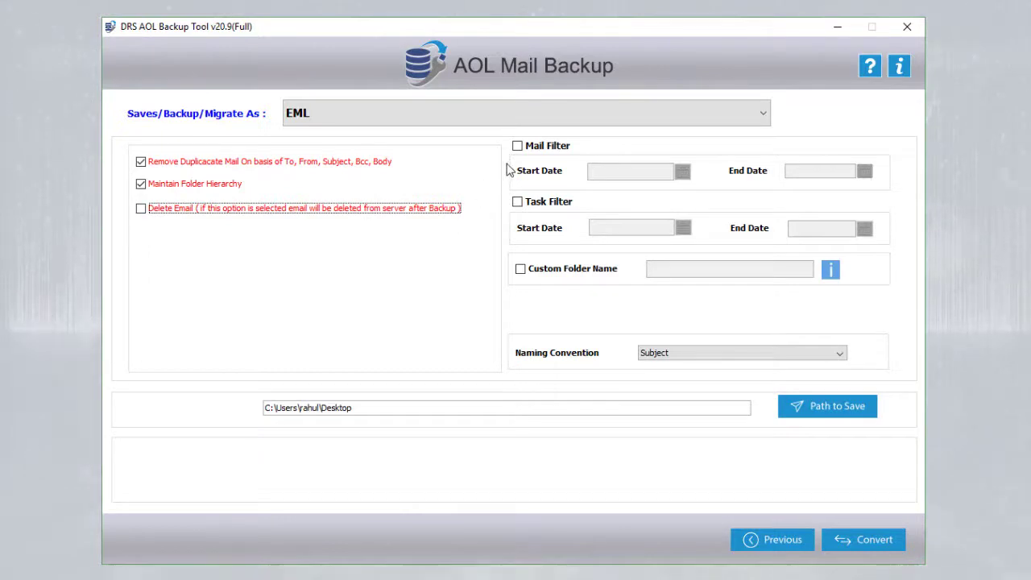
{"action": "mouse_move", "coordinate": [480, 175]}
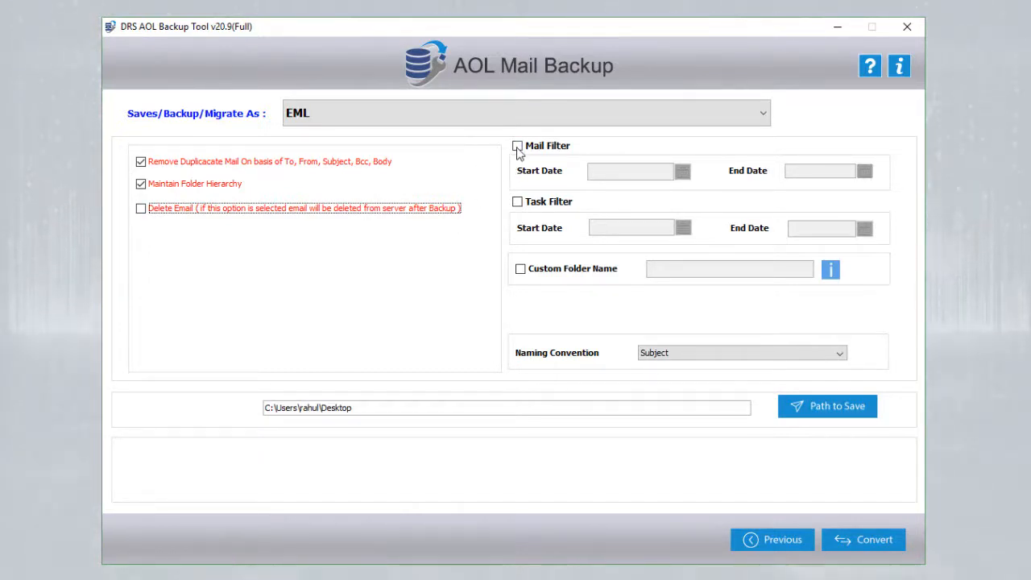
- Leave Mail and Task filters off, keep Subject naming, and go to choose the save path
{"action": "left_click", "coordinate": [516, 145]}
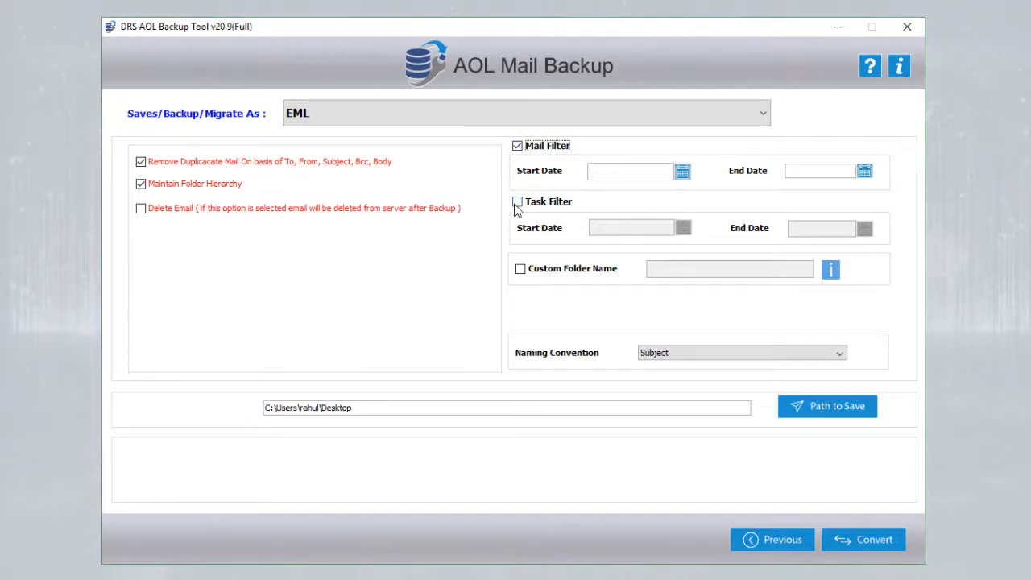
{"action": "left_click", "coordinate": [519, 201]}
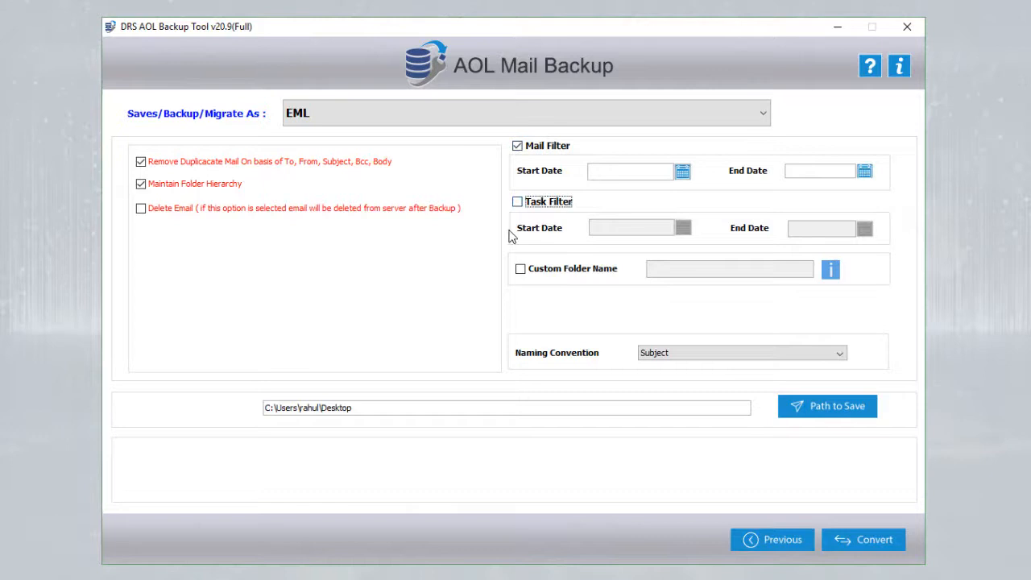
{"action": "left_click", "coordinate": [515, 145]}
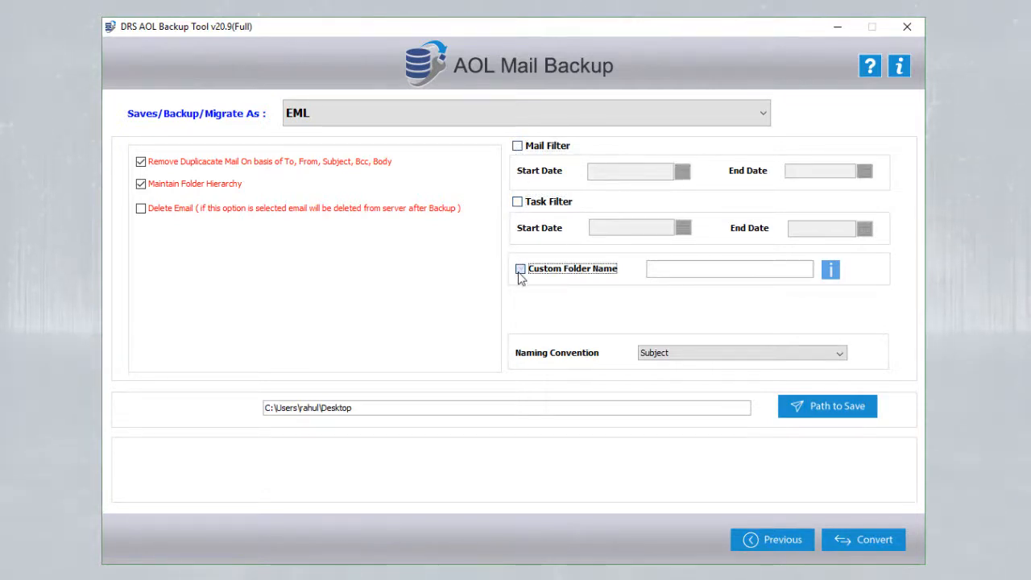
{"action": "left_click", "coordinate": [519, 267]}
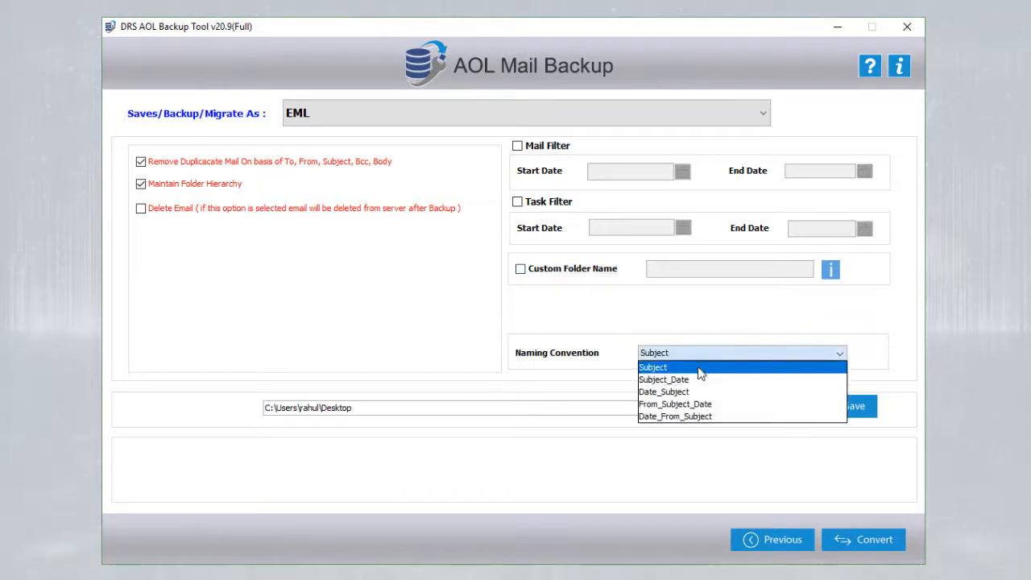
{"action": "left_click", "coordinate": [652, 367]}
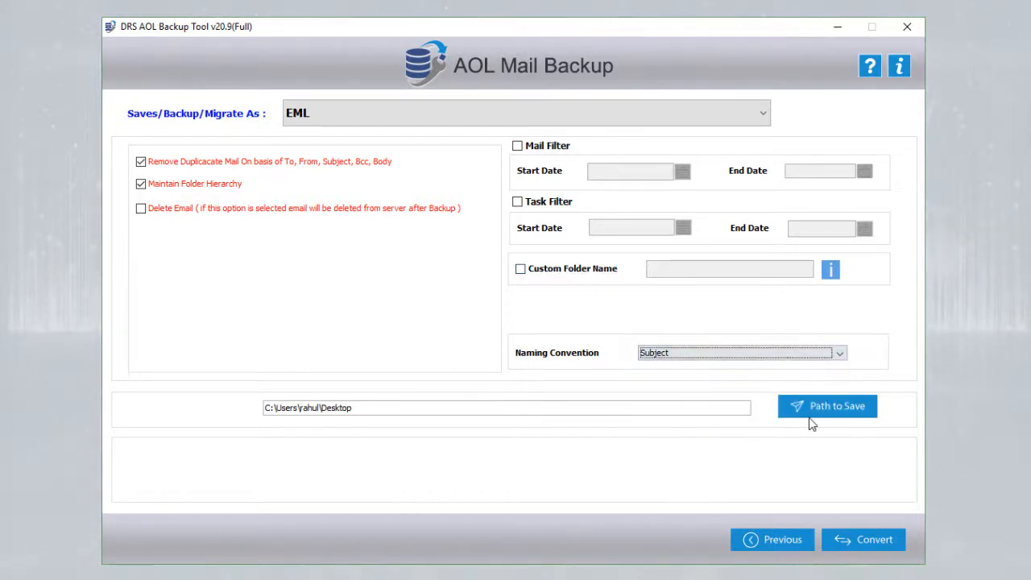
{"action": "left_click", "coordinate": [829, 406]}
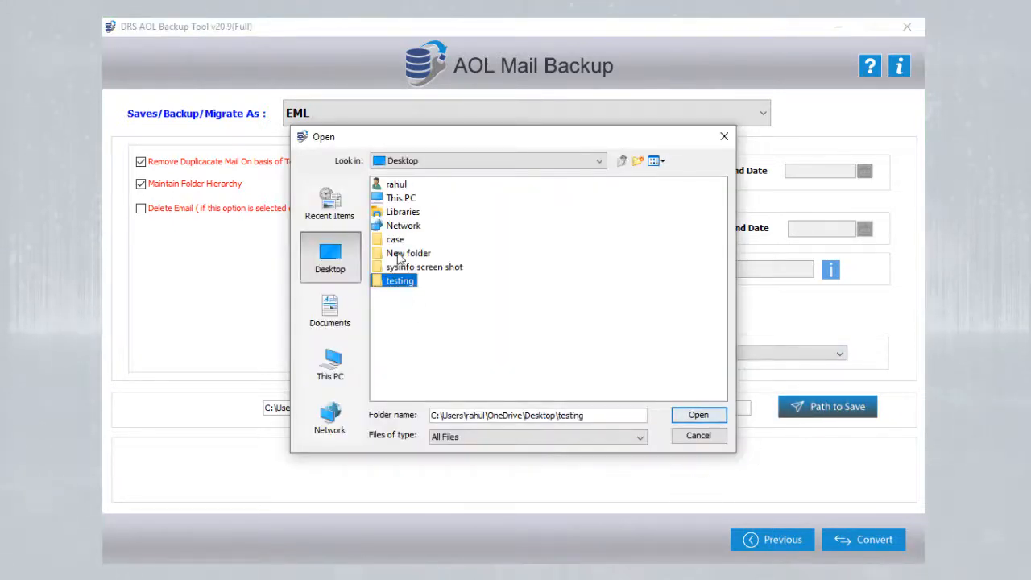
- Save the EML backup to the desktop's New folder, dismiss the output folder window, and exit
{"action": "left_click", "coordinate": [699, 415]}
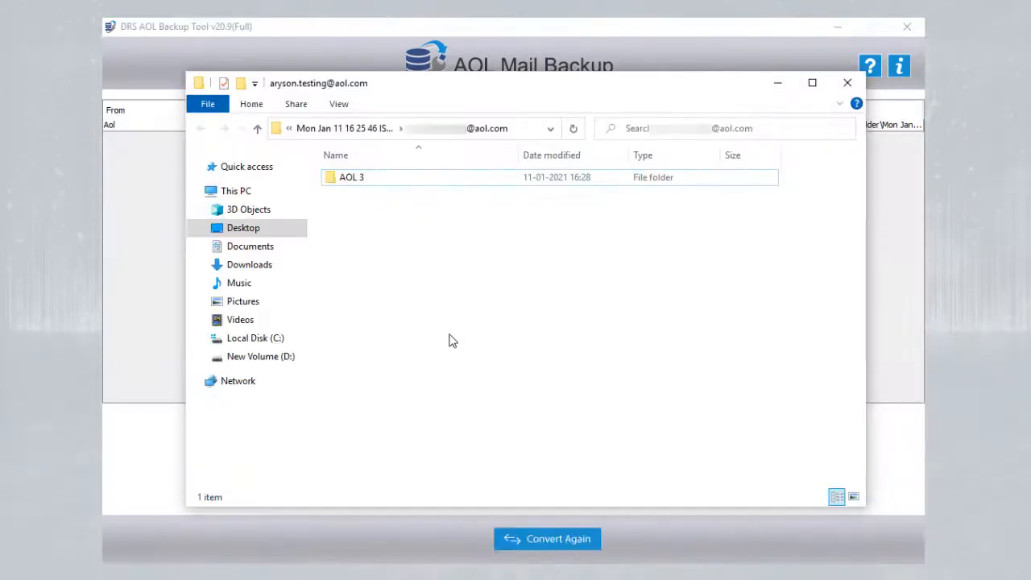
{"action": "left_click", "coordinate": [843, 80]}
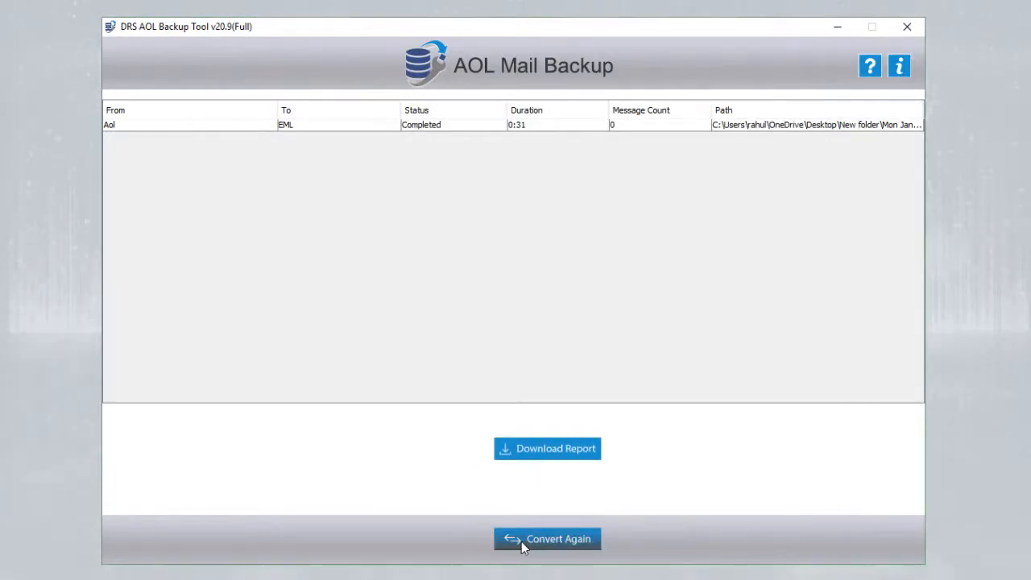
{"action": "left_click", "coordinate": [905, 25]}
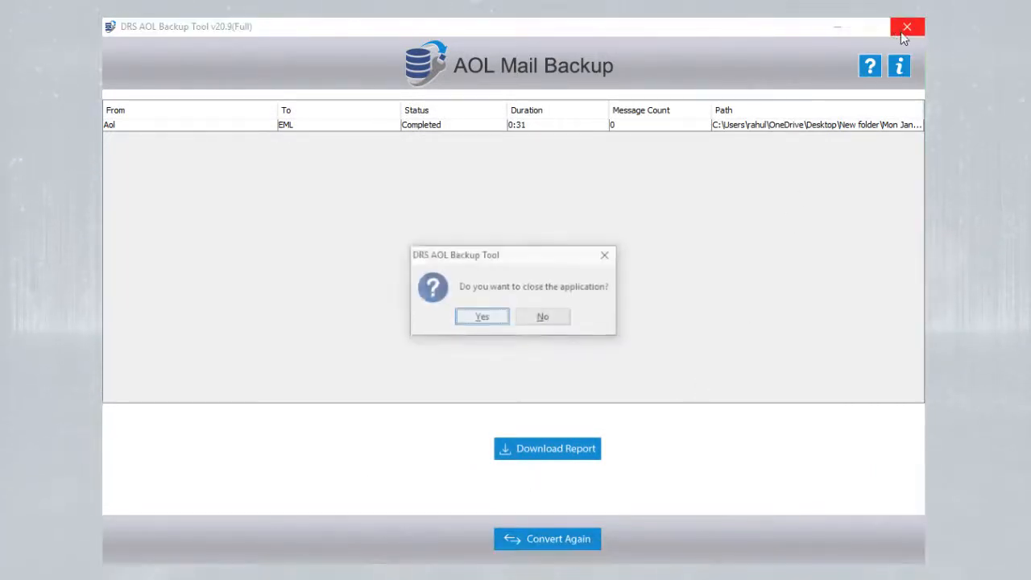